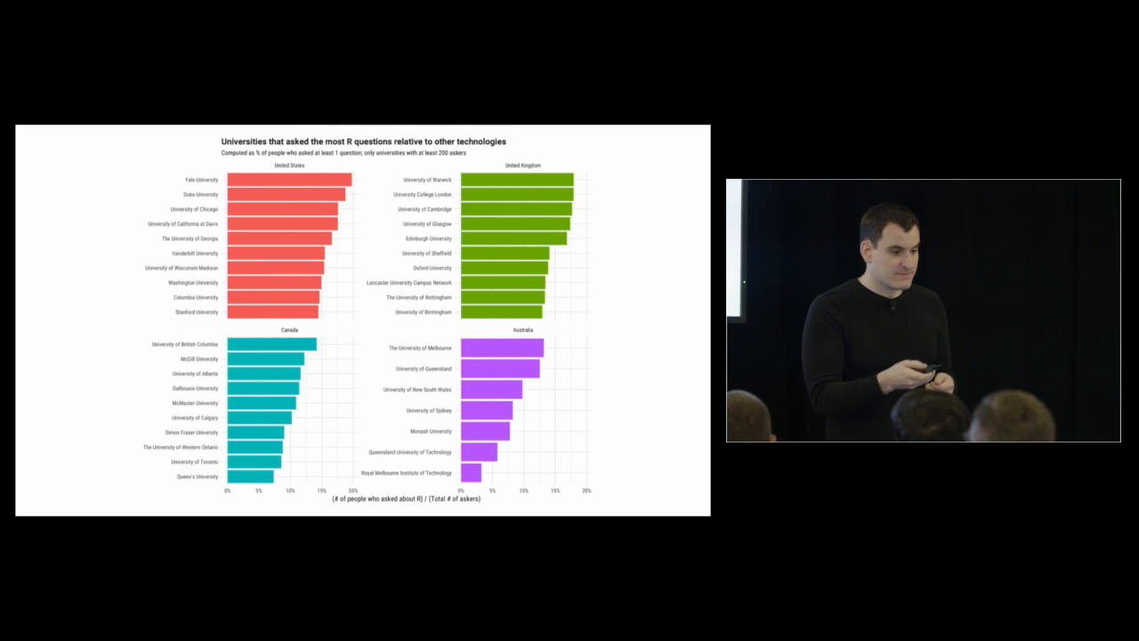
Advance the slideshow to the slide on seasonal university questions by language tag.
{"action": "key", "text": "right"}
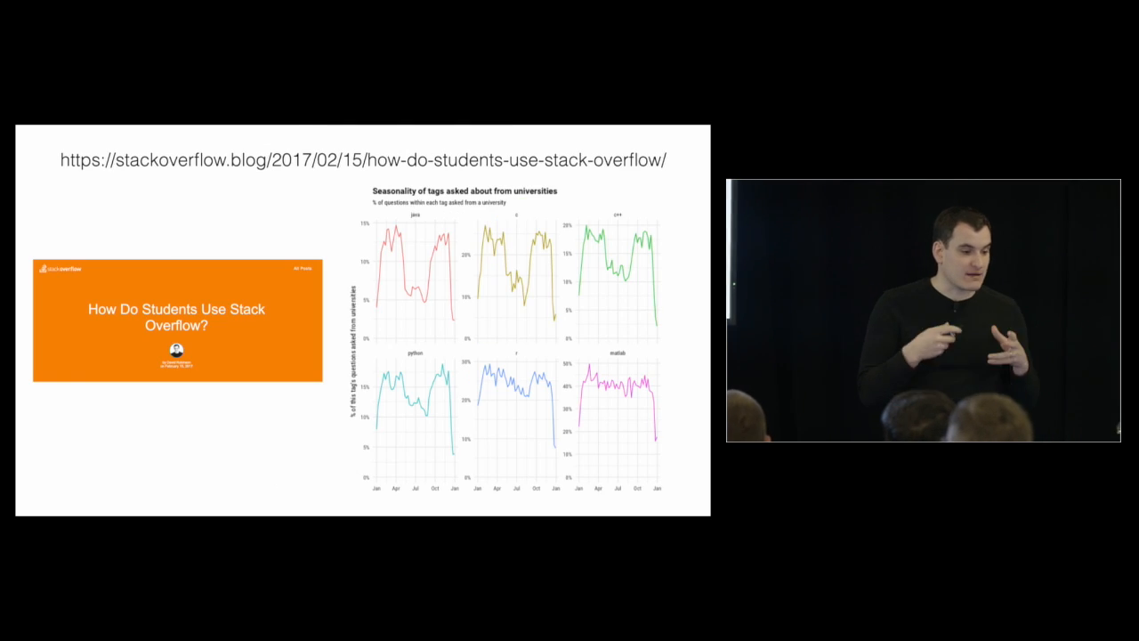